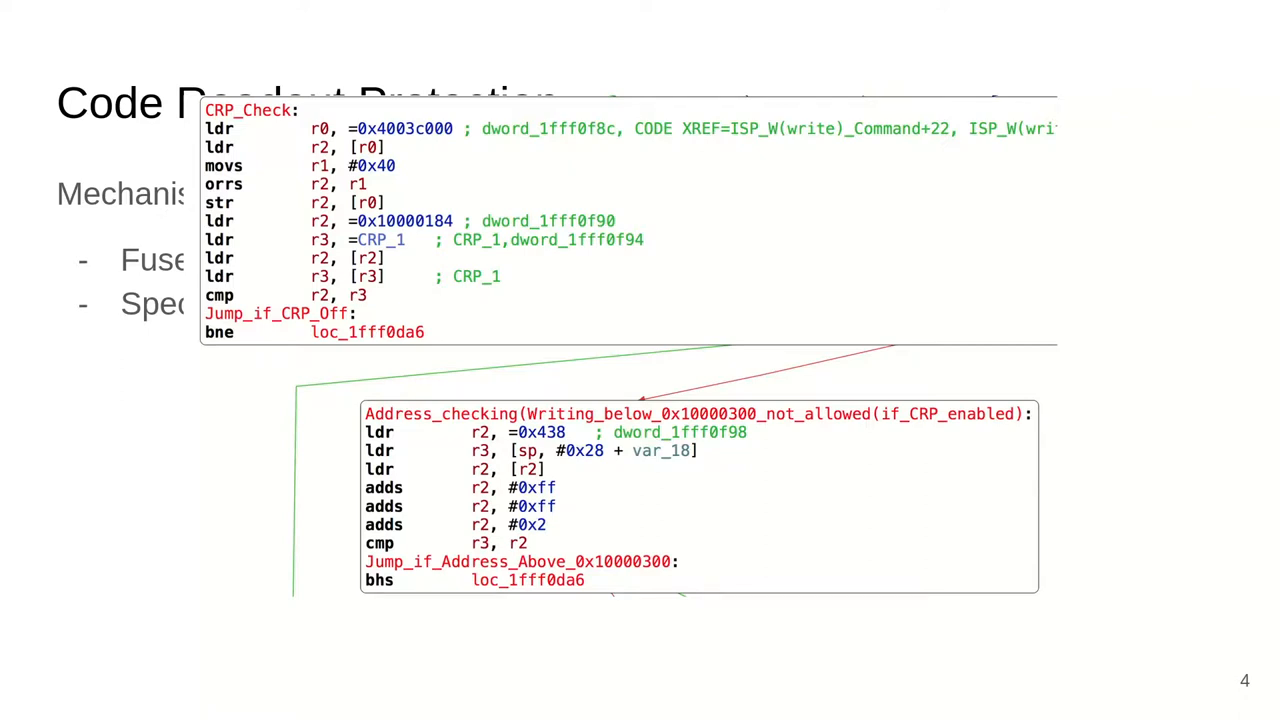
{"action": "mouse_move", "coordinate": [408, 231]}
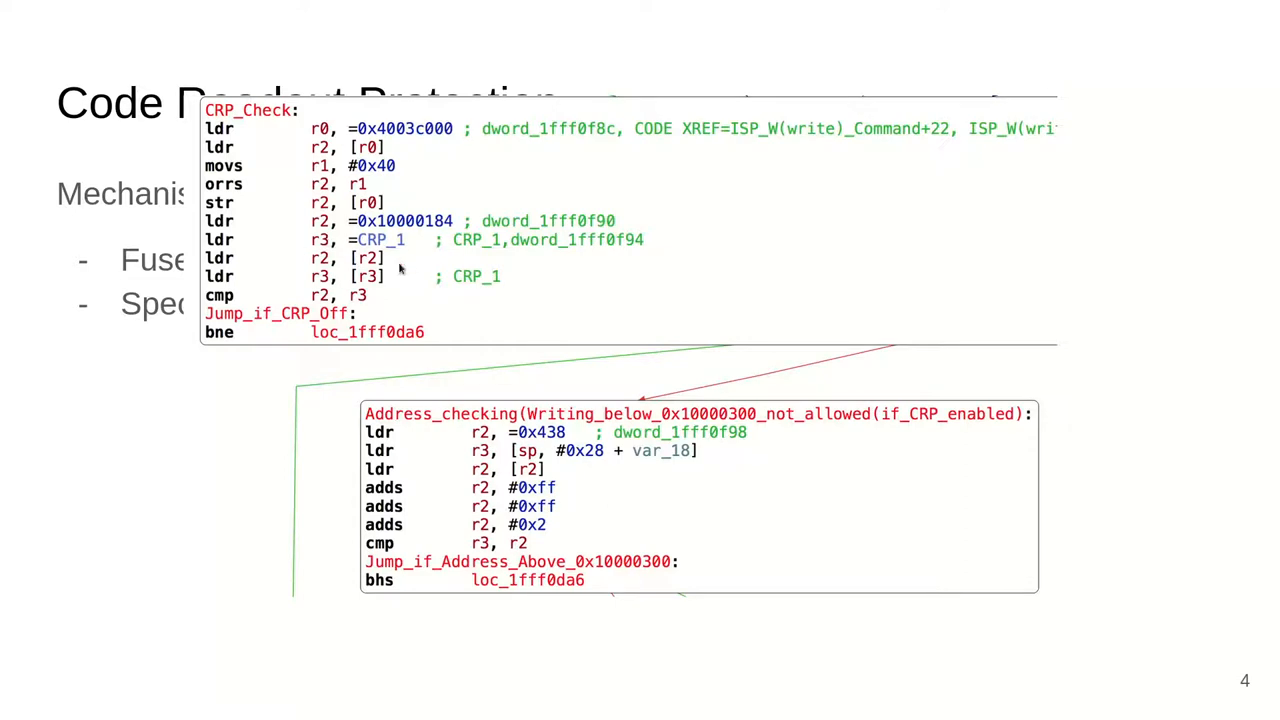
{"action": "mouse_move", "coordinate": [390, 374]}
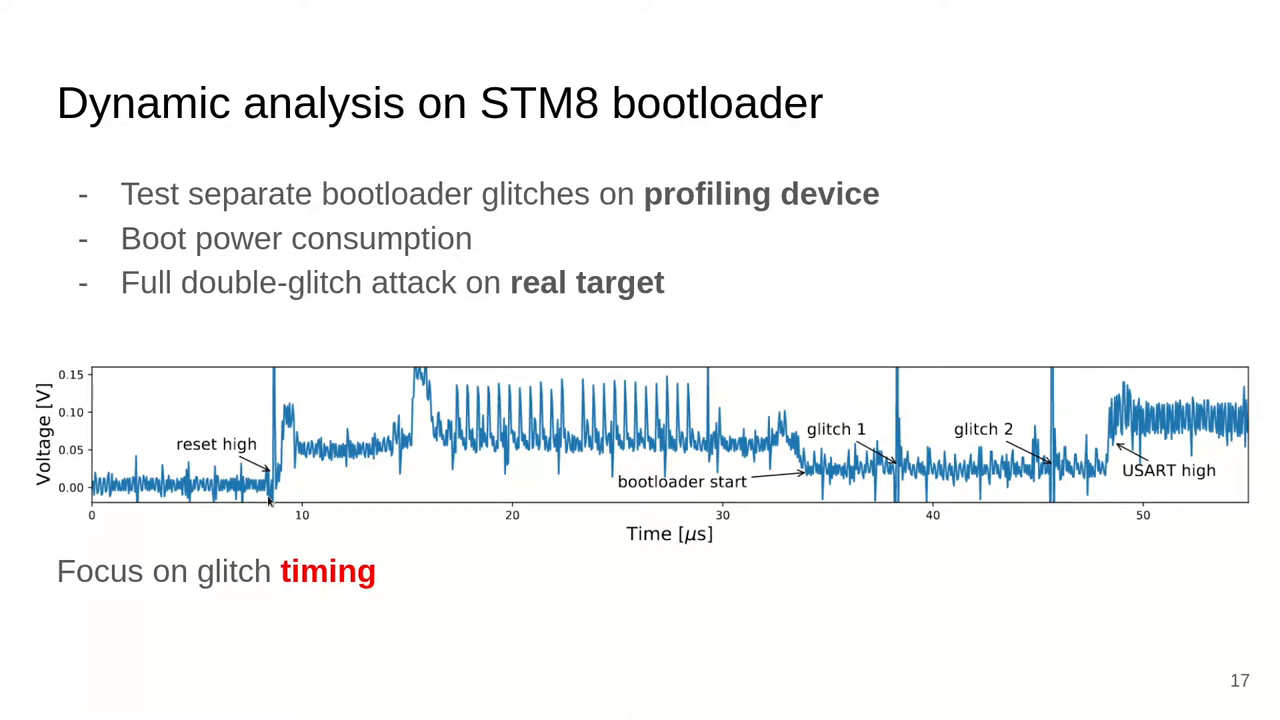
{"action": "mouse_move", "coordinate": [798, 314]}
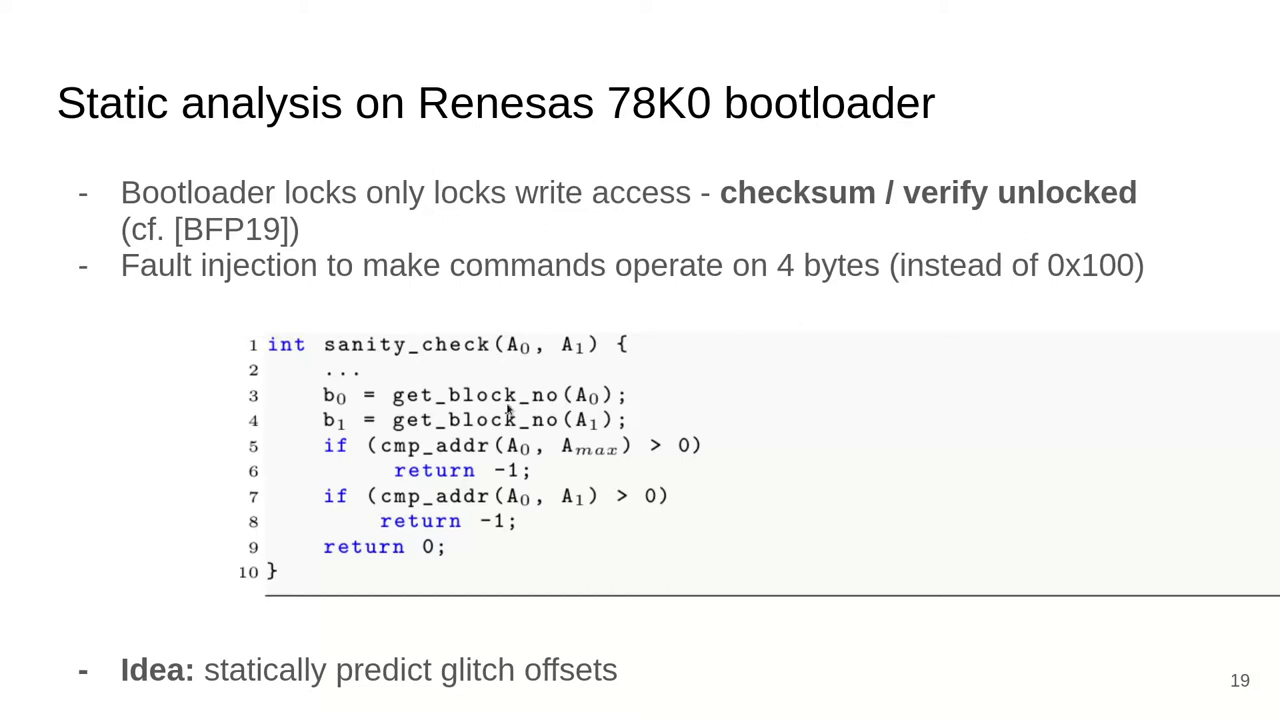
{"action": "key", "text": "Escape"}
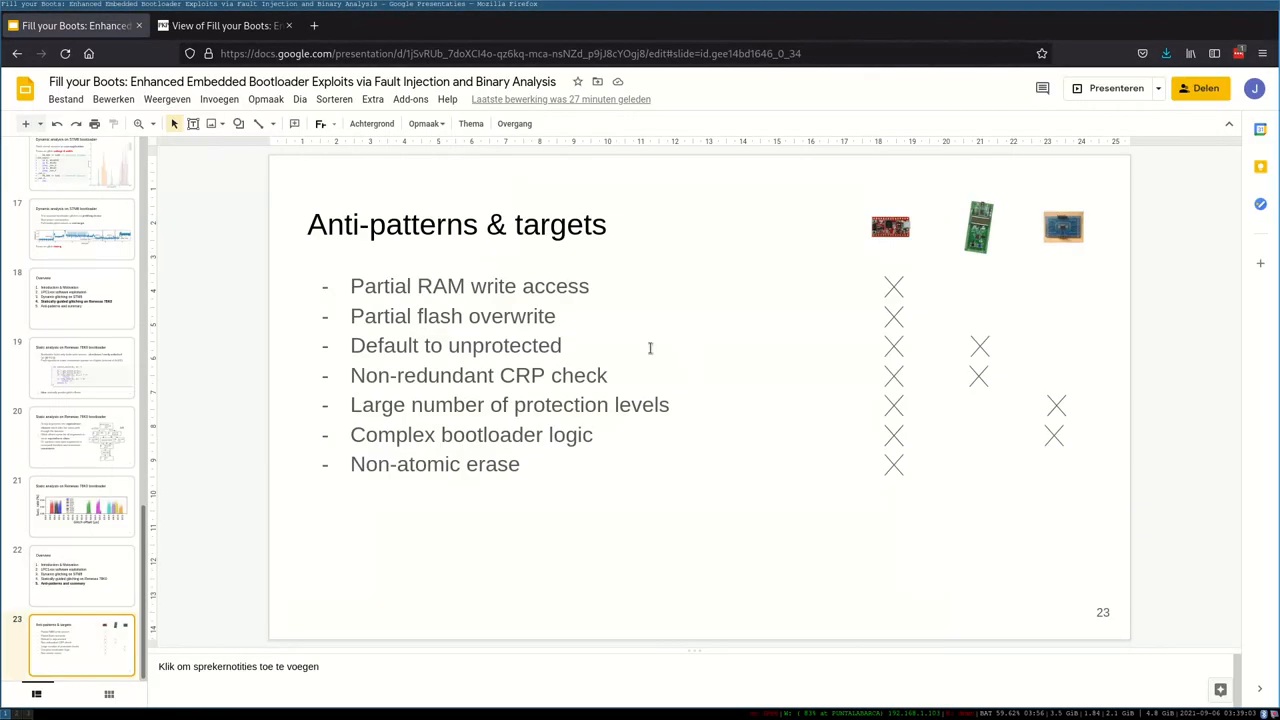